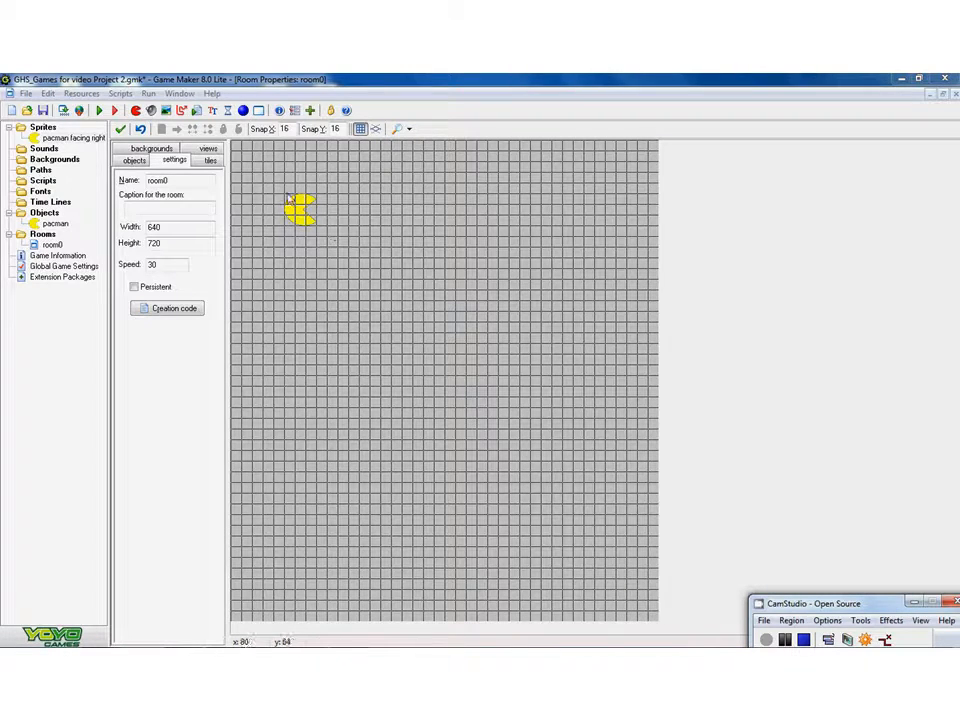
mouse_move(545, 335)
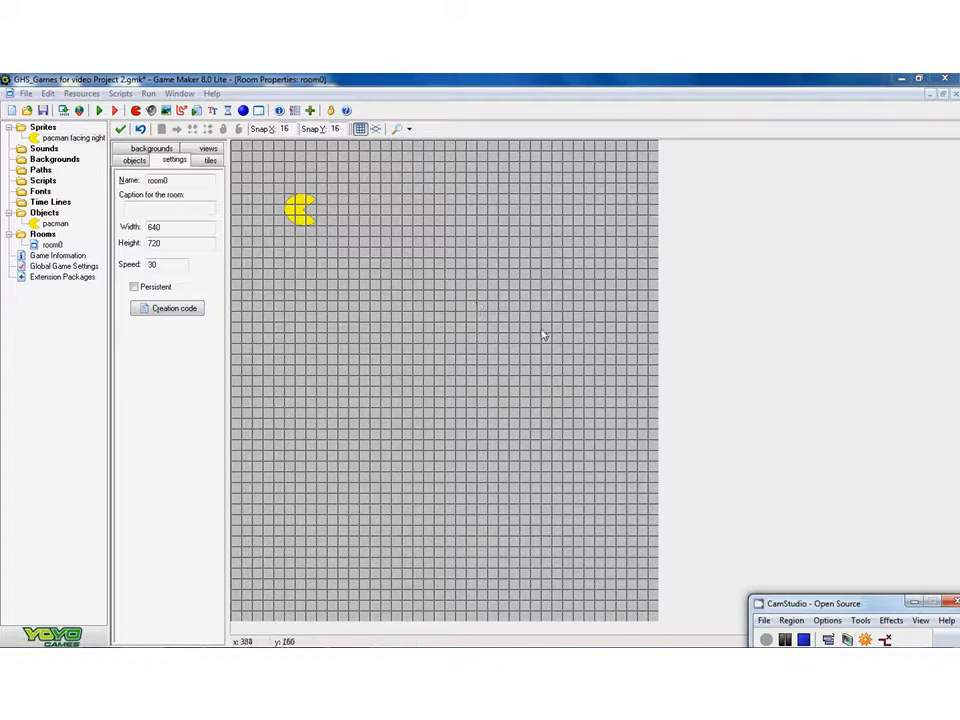
mouse_move(303, 282)
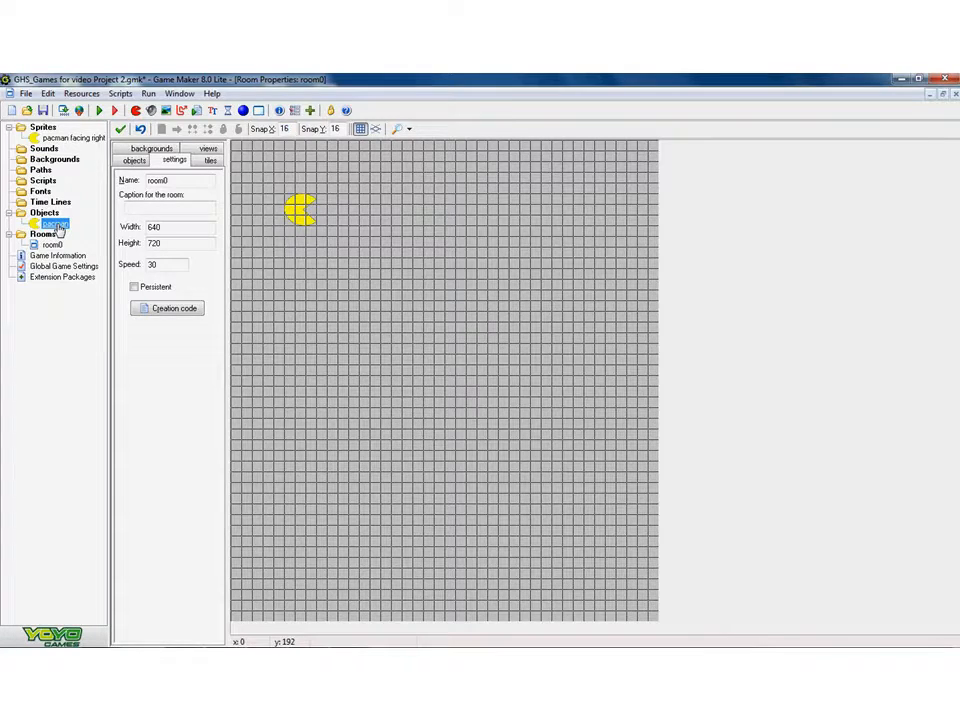
- Open the pacman object's Object Properties from the resource tree
double_click(53, 223)
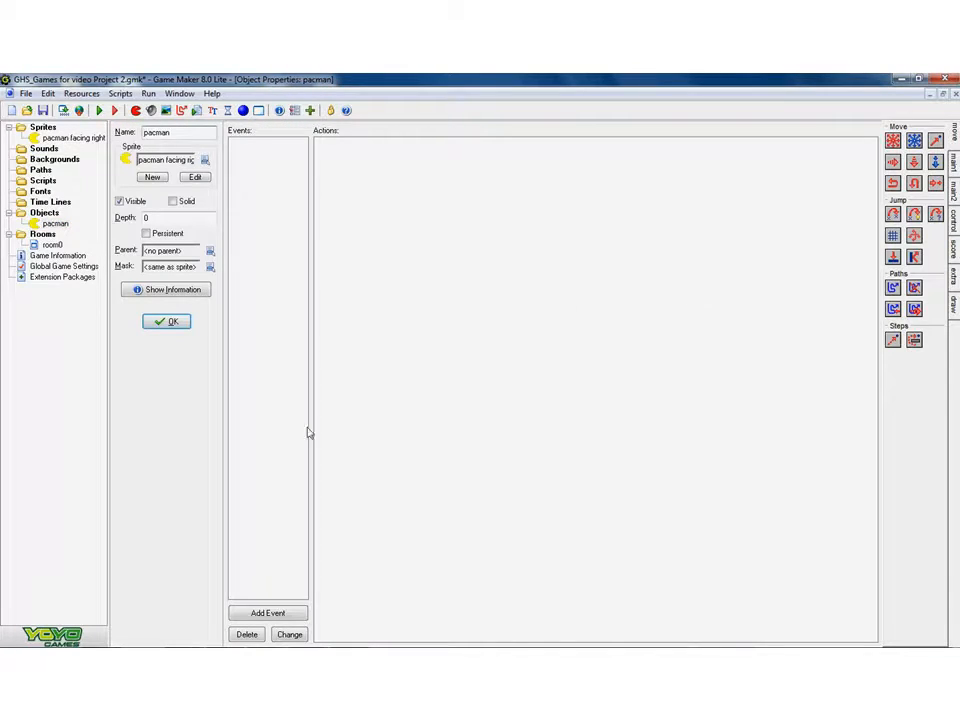
mouse_move(436, 440)
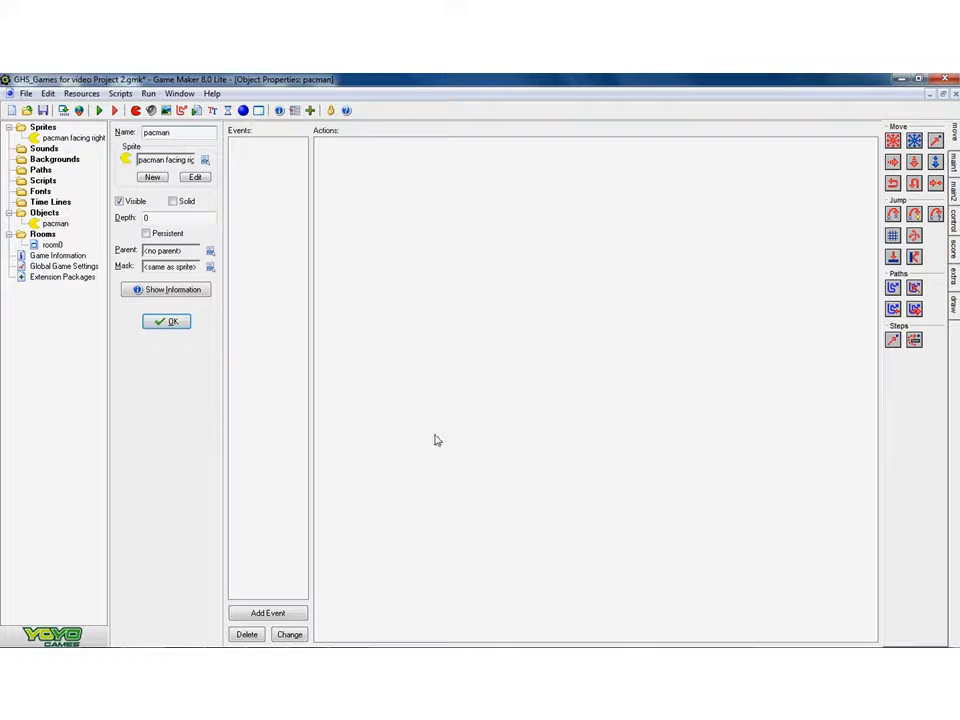
mouse_move(444, 284)
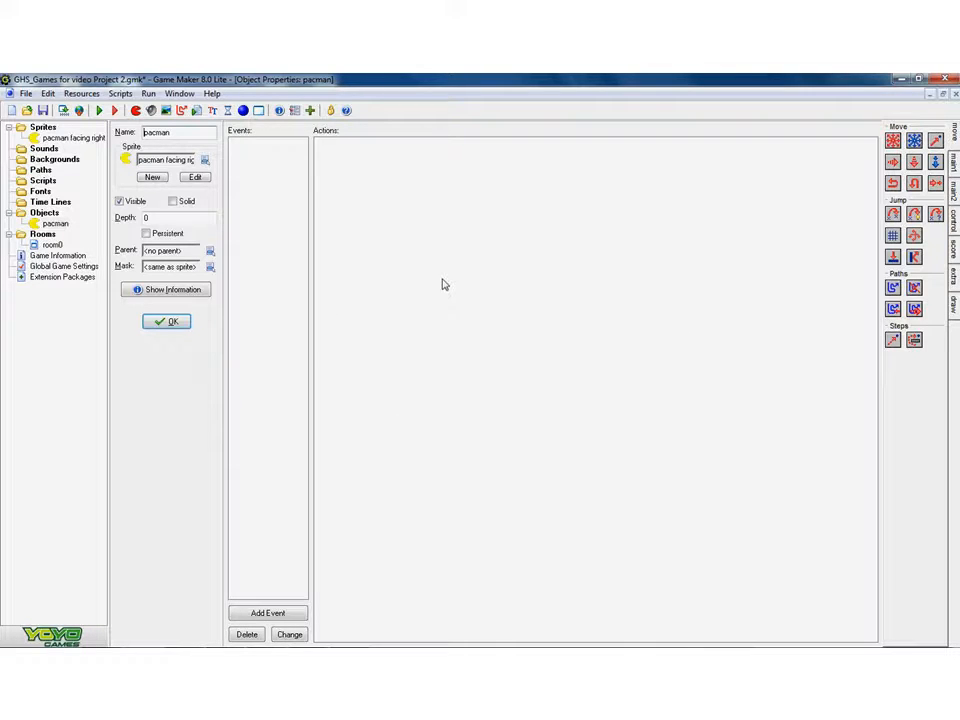
mouse_move(265, 294)
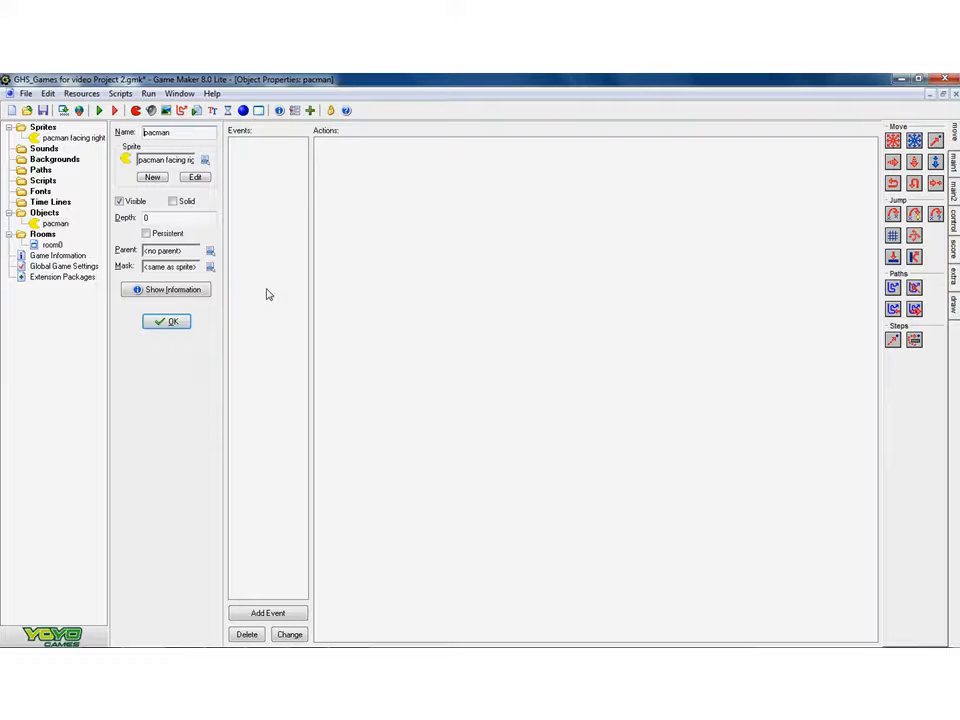
mouse_move(424, 270)
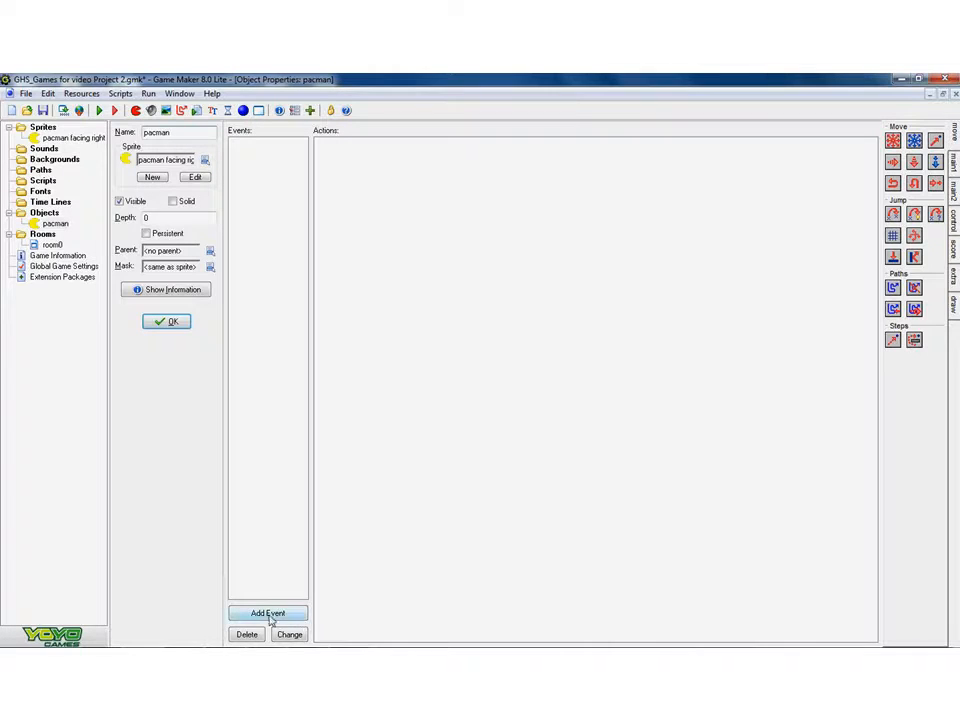
- Add a Key Press event for the Right arrow key to pacman
click(268, 613)
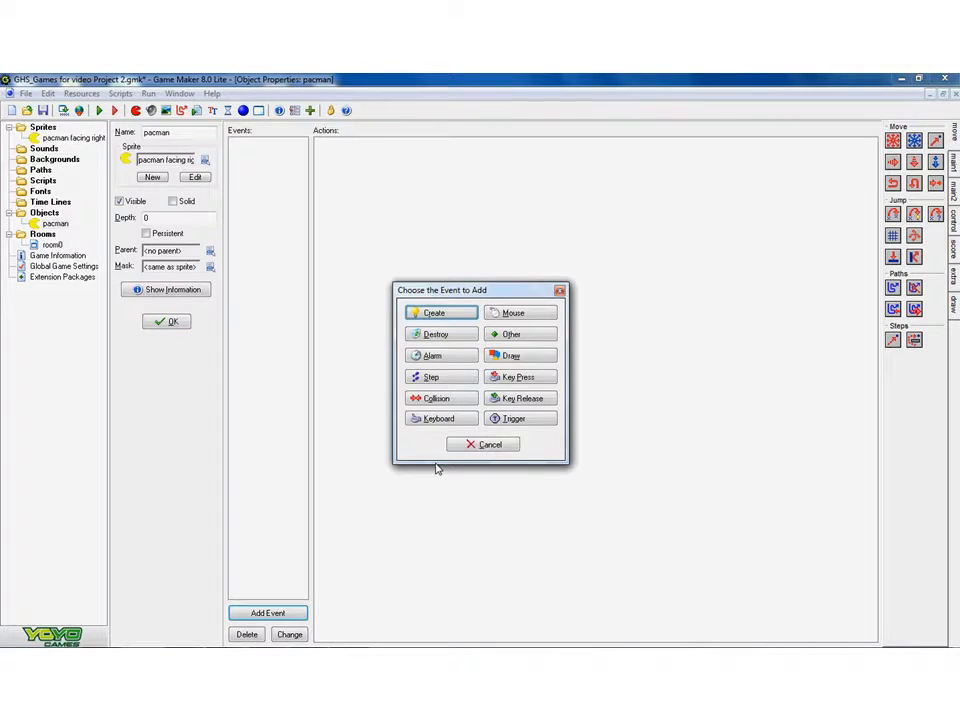
mouse_move(434, 398)
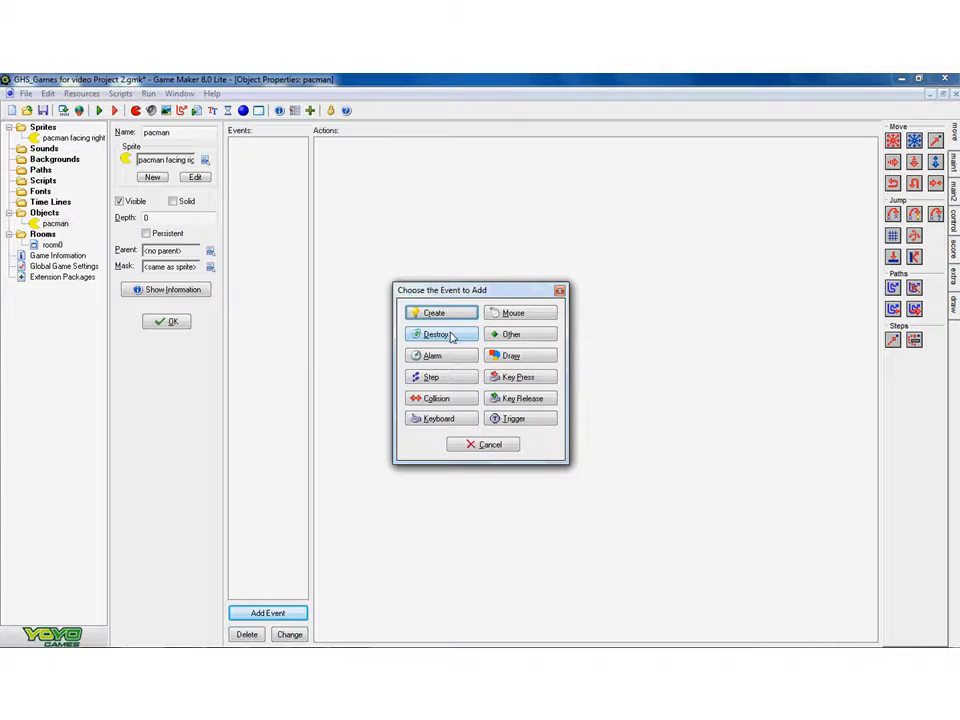
mouse_move(440, 418)
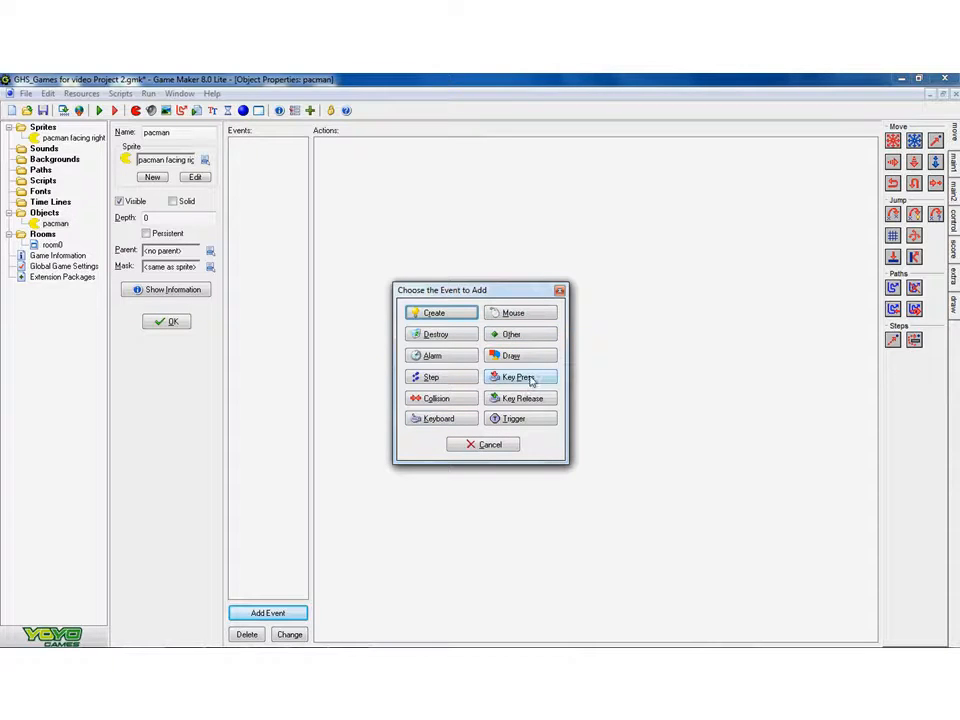
click(519, 377)
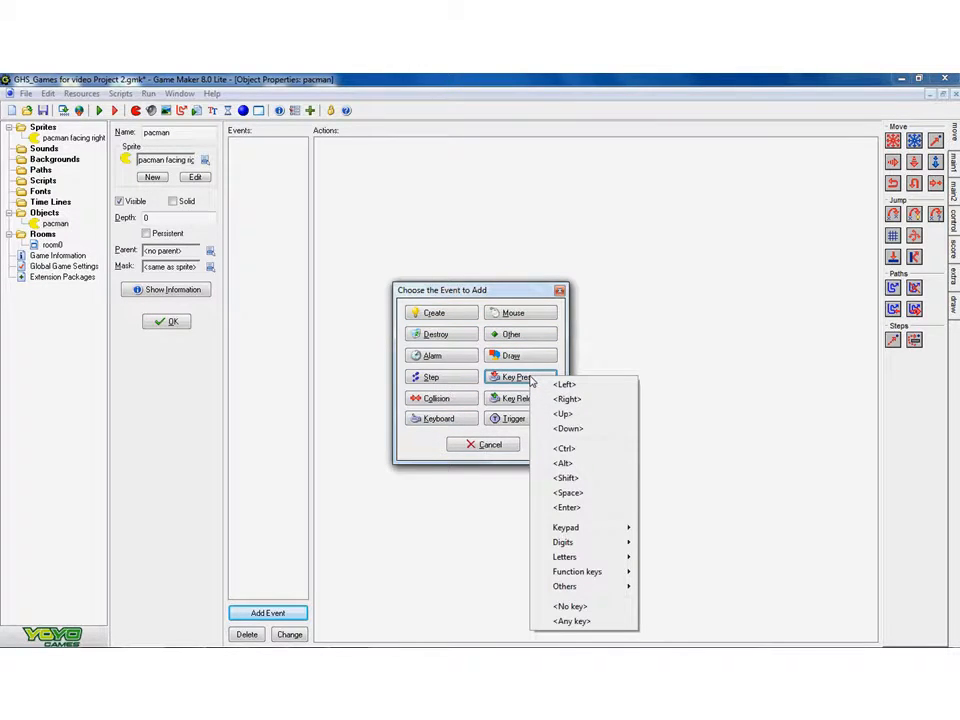
mouse_move(580, 399)
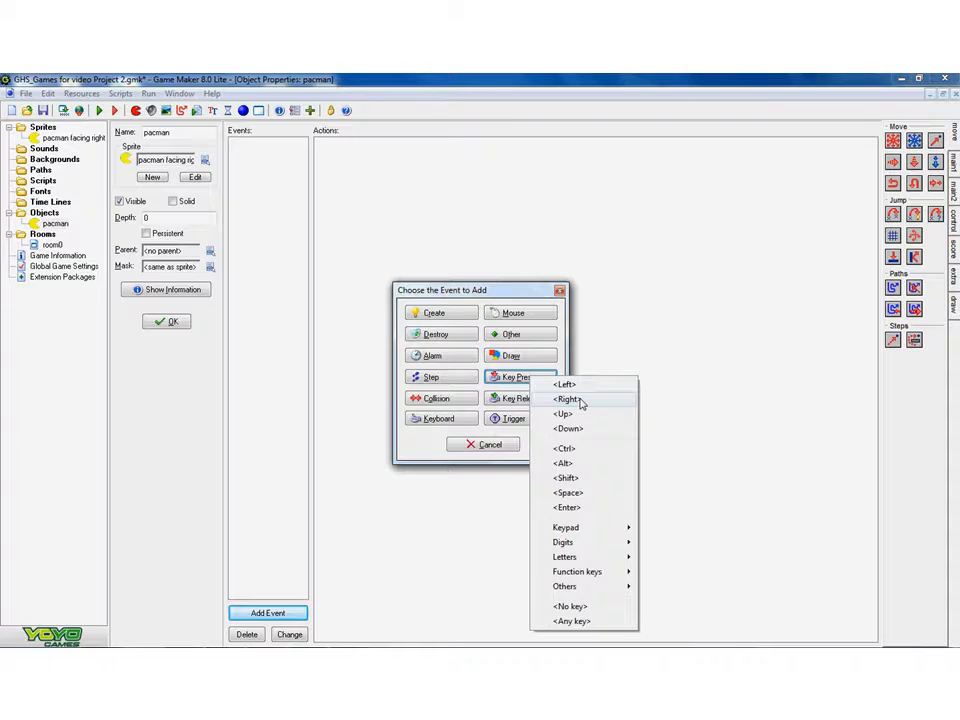
click(567, 399)
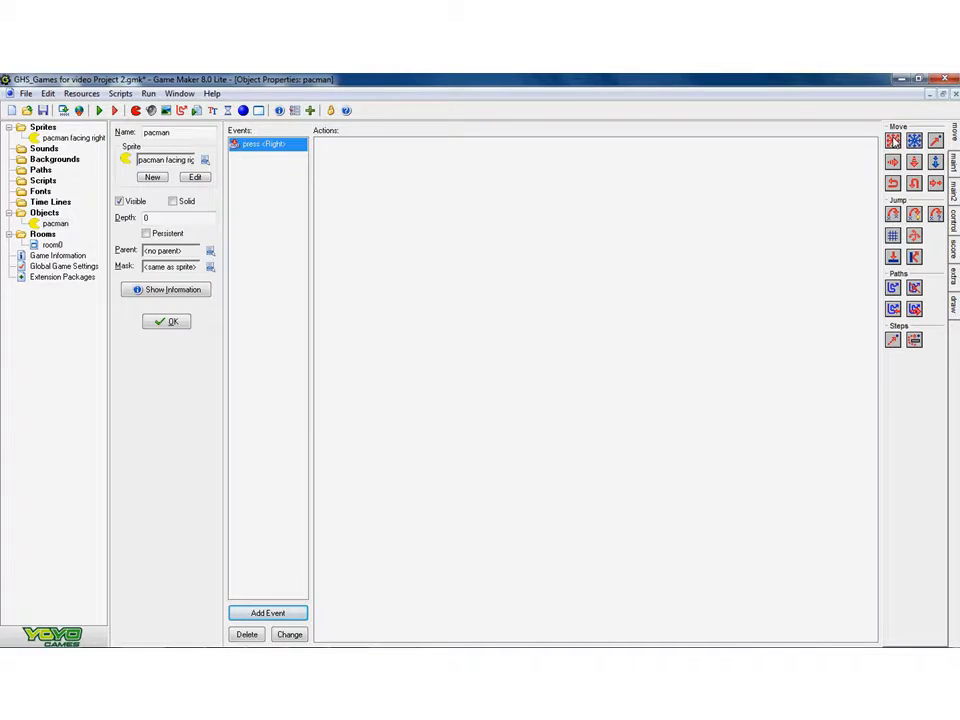
- Add a Move Fixed action to press-Right moving rightward at speed 5
click(892, 140)
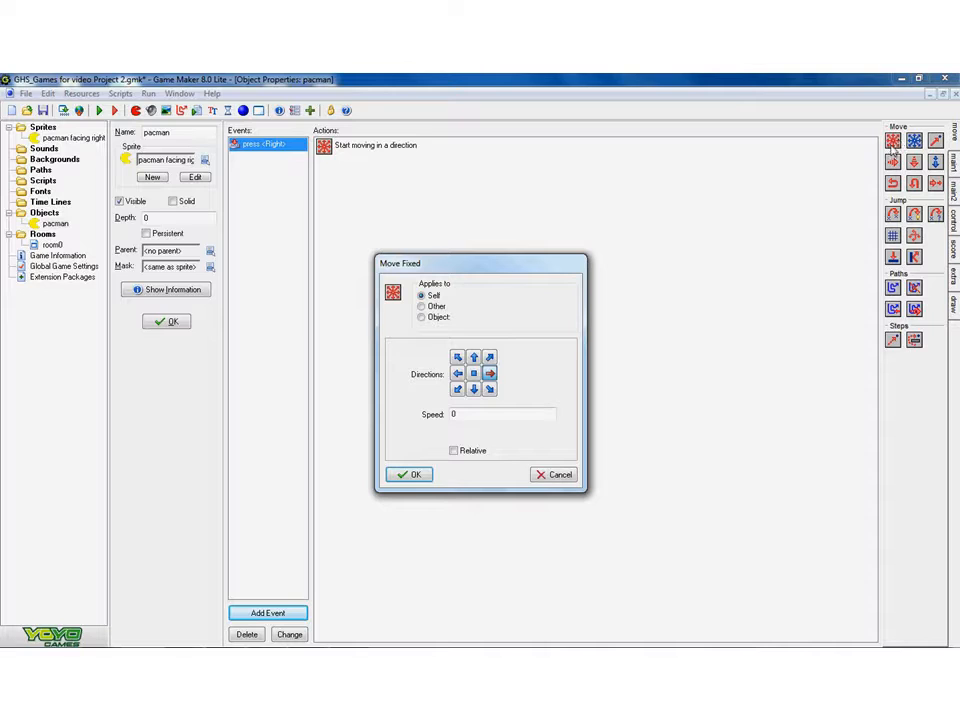
click(553, 474)
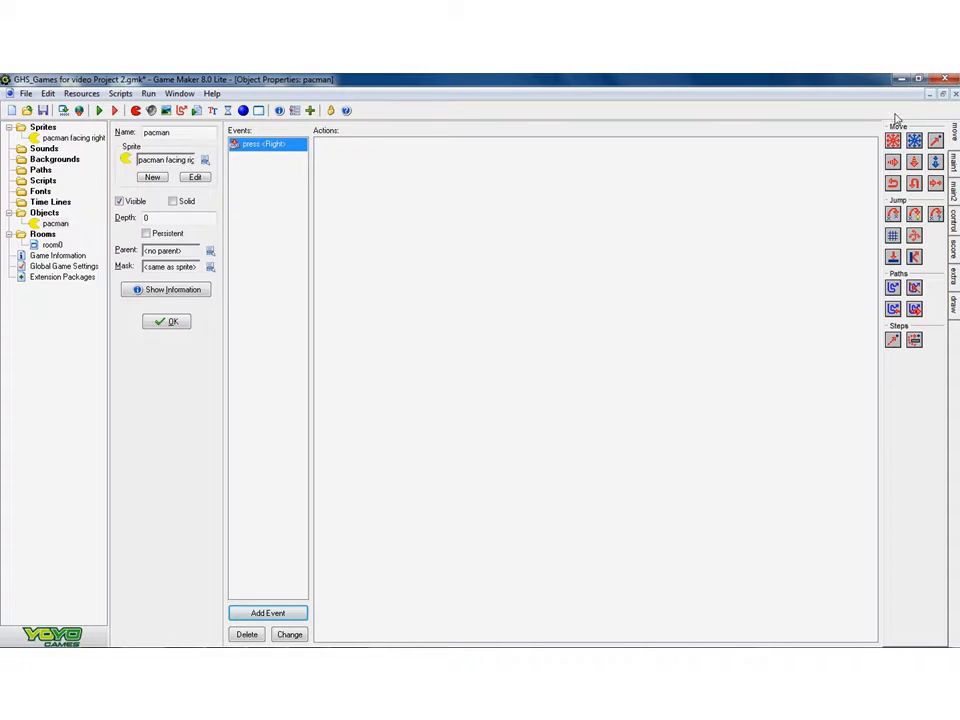
click(893, 140)
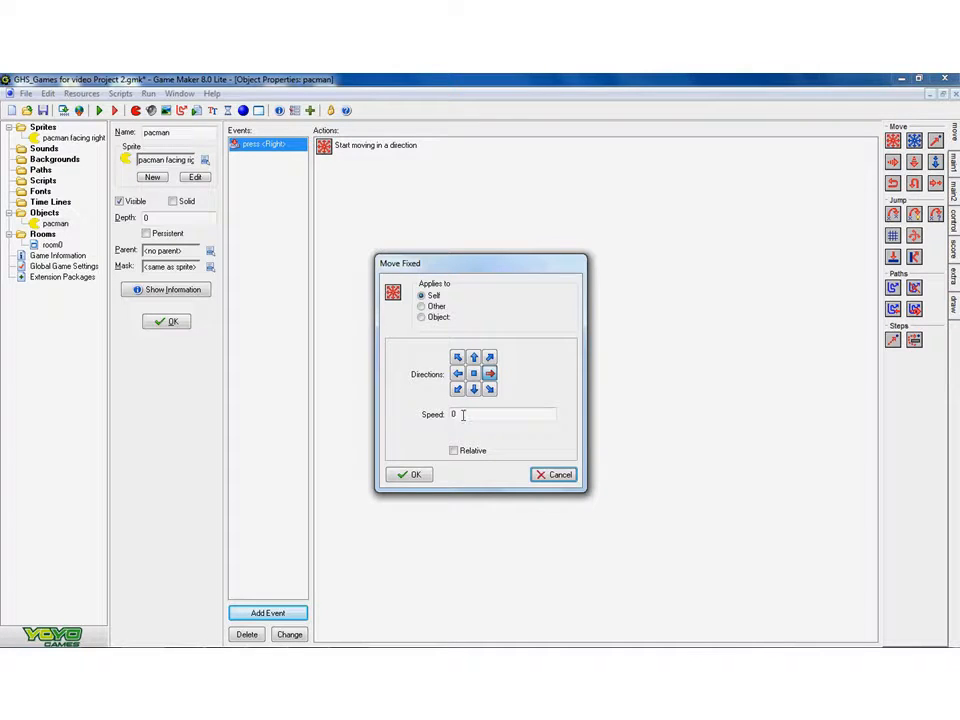
triple_click(500, 414)
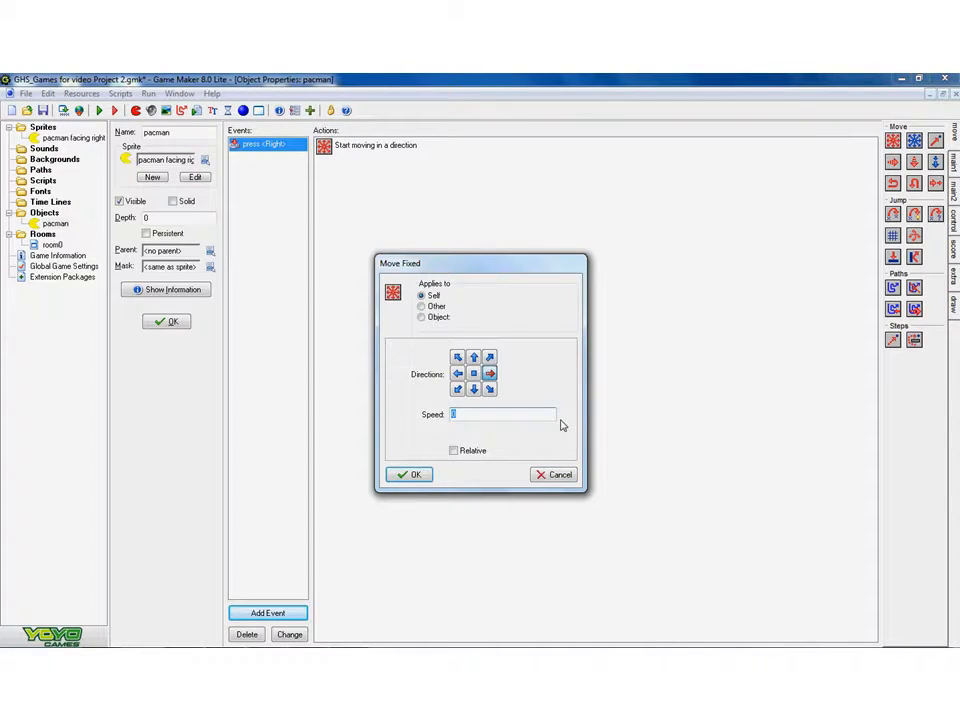
text(5)
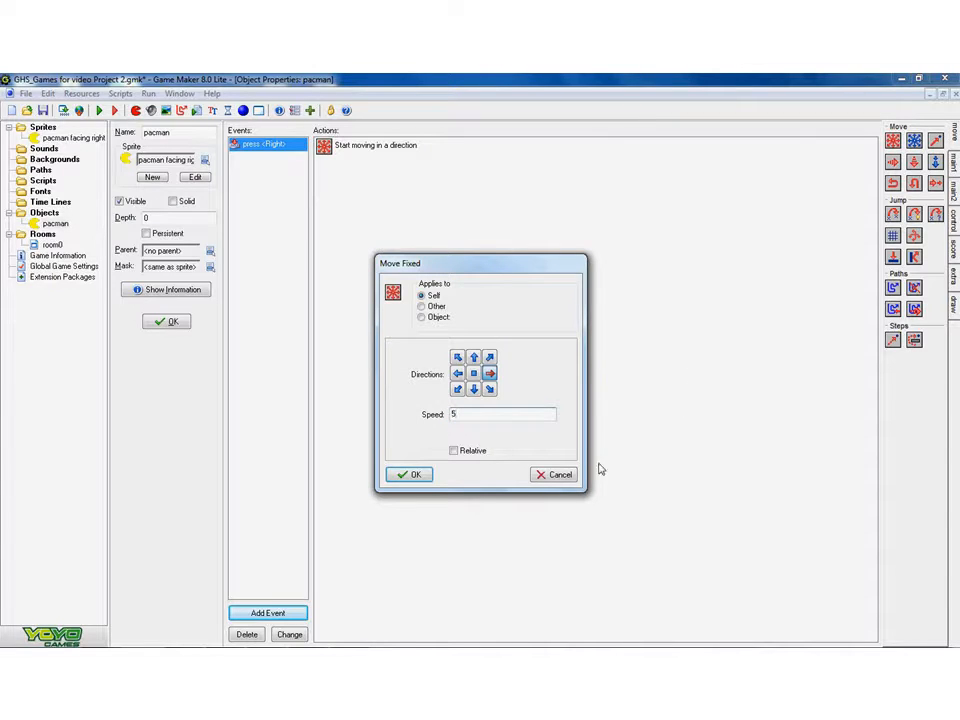
click(408, 474)
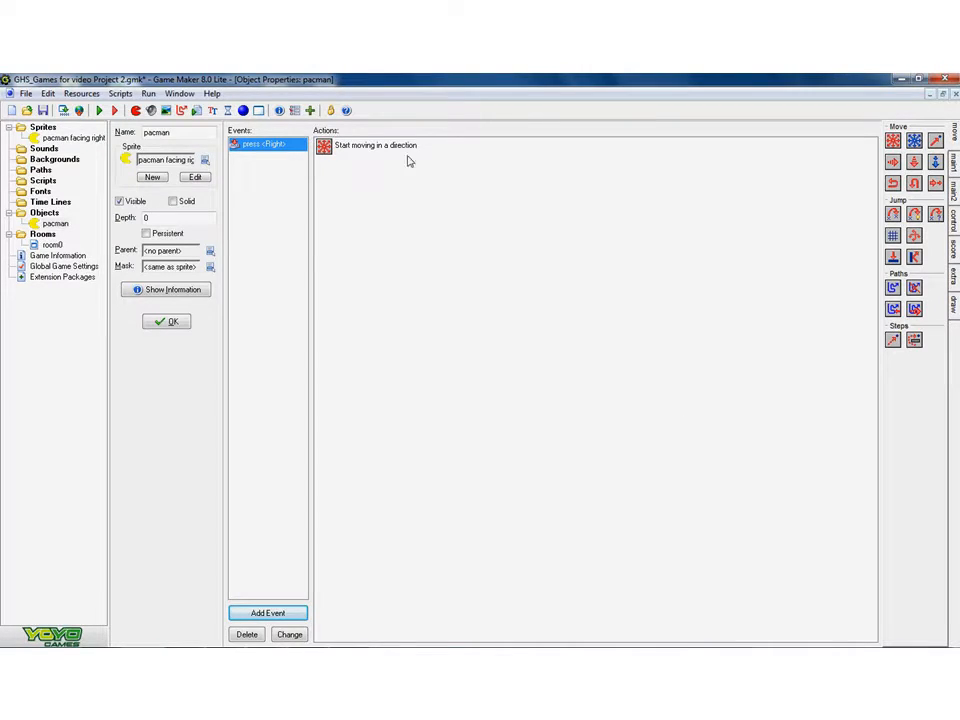
mouse_move(397, 162)
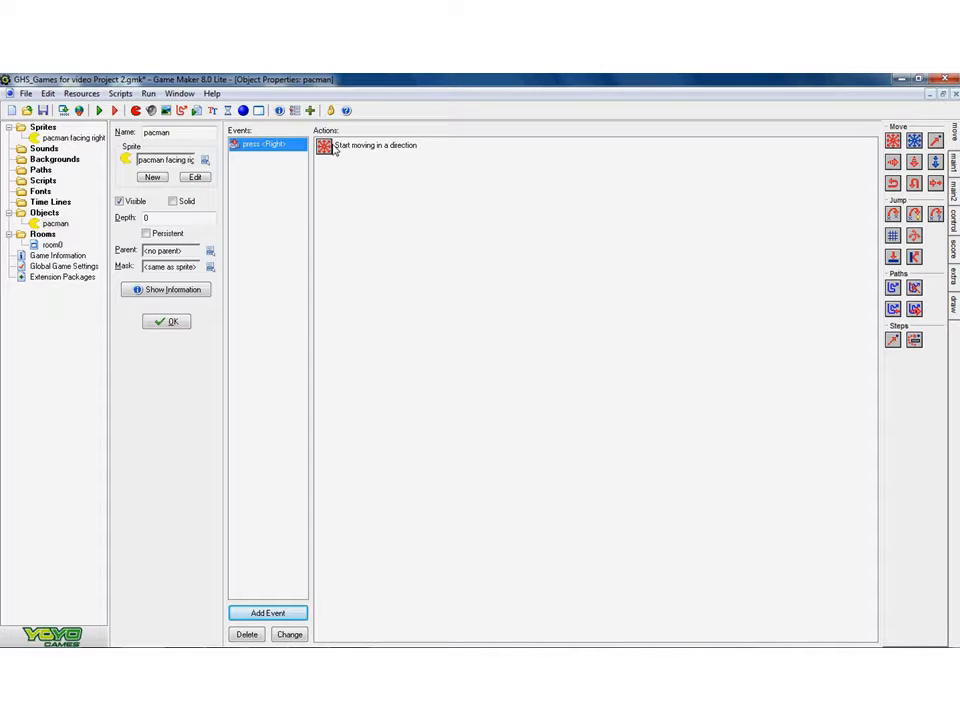
mouse_move(377, 279)
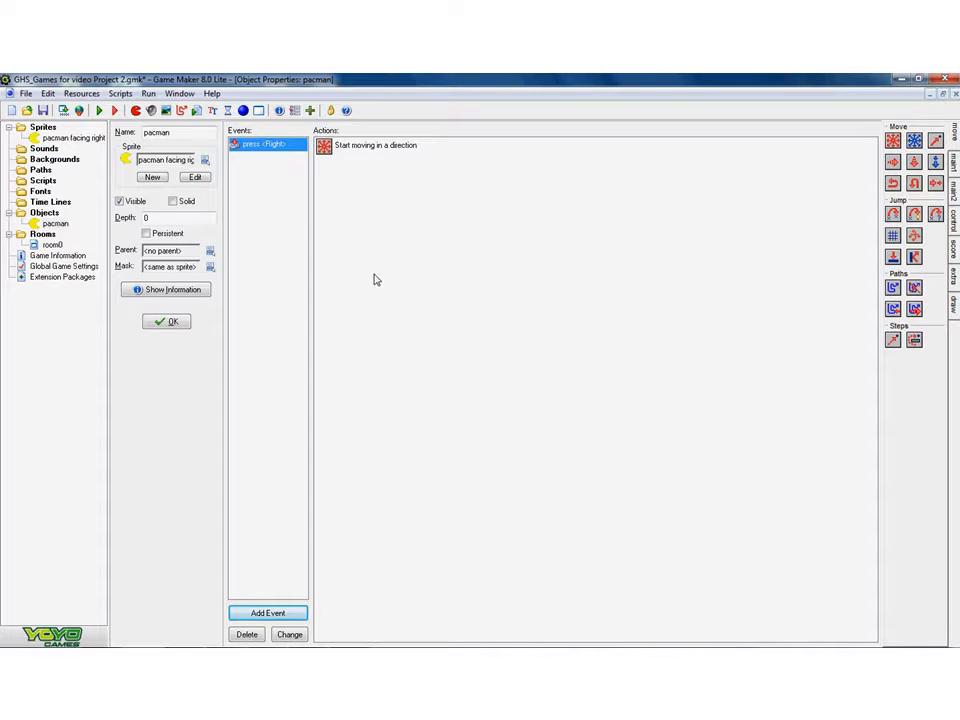
- Open room0 to check pacman's placement and run the game
double_click(53, 244)
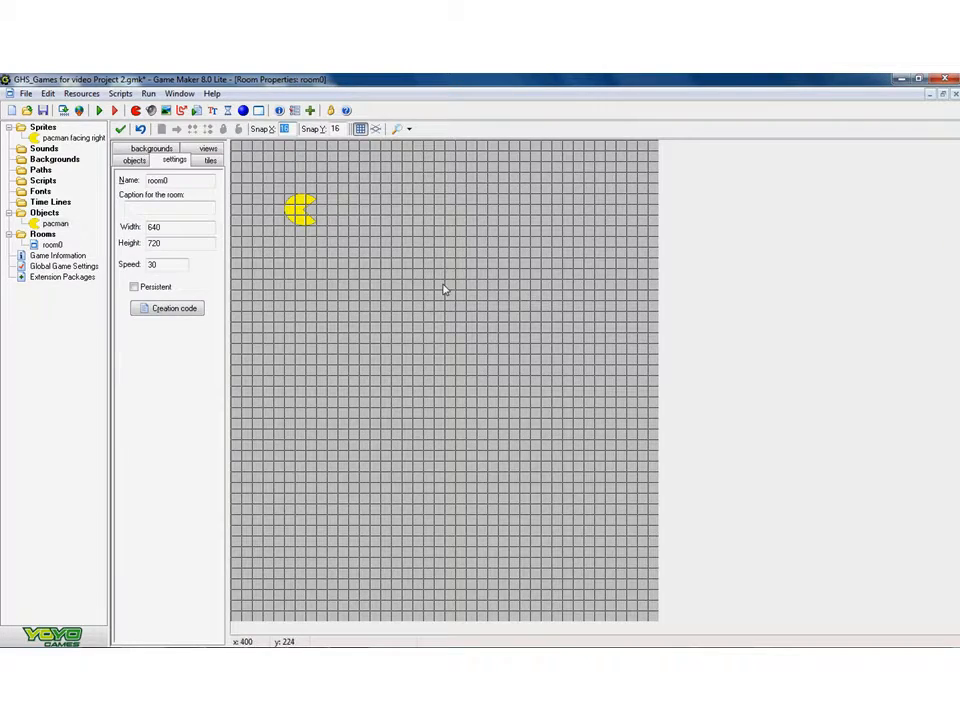
mouse_move(323, 220)
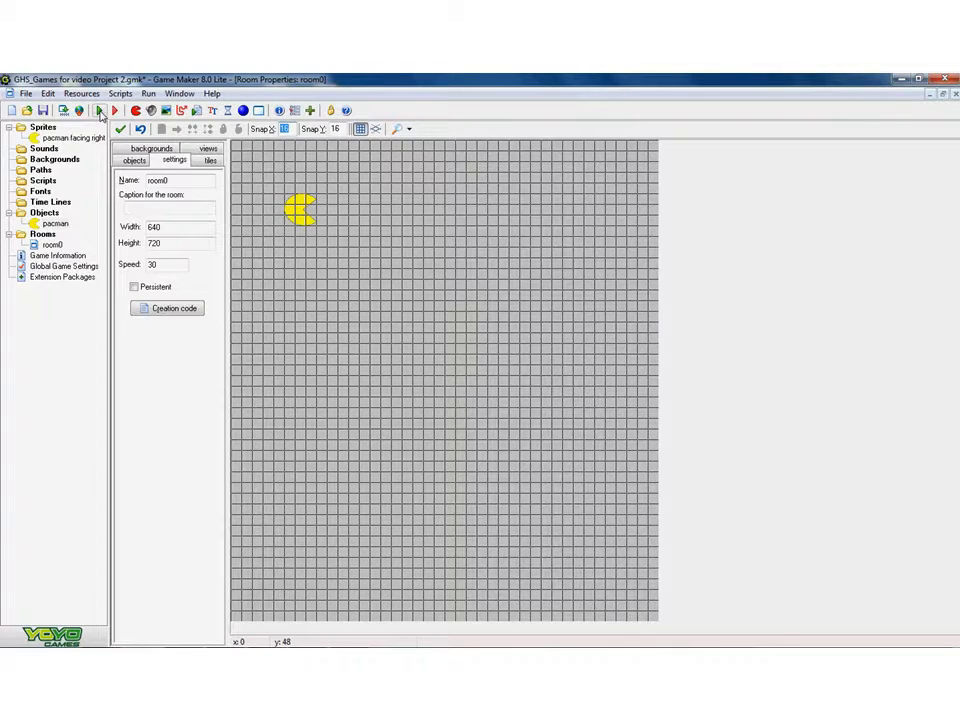
click(99, 110)
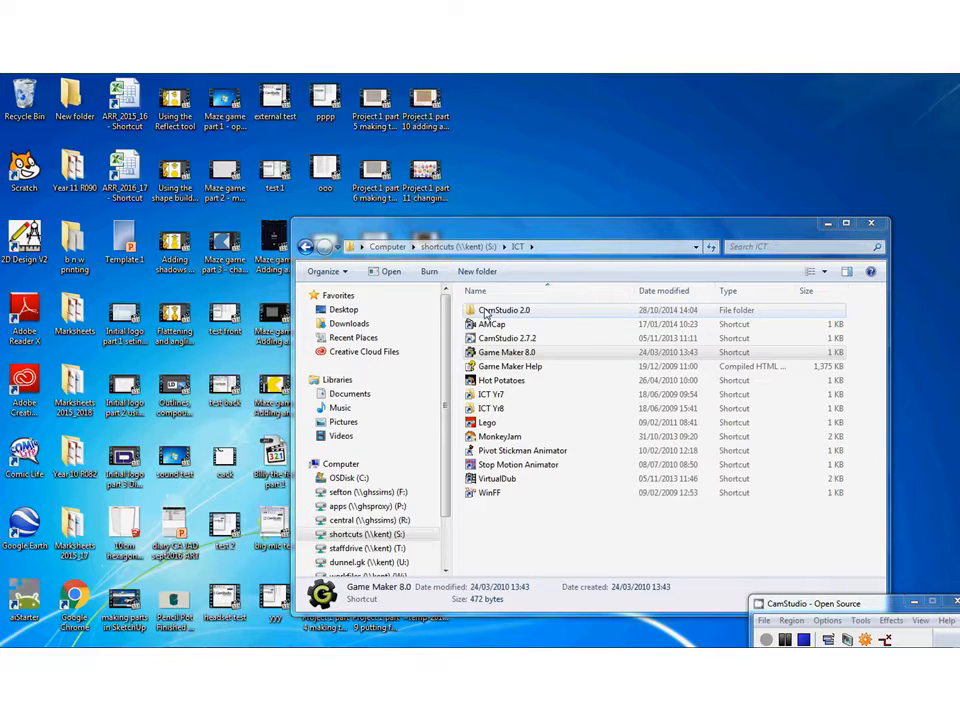
- Launch the test game window from the desktop
double_click(510, 352)
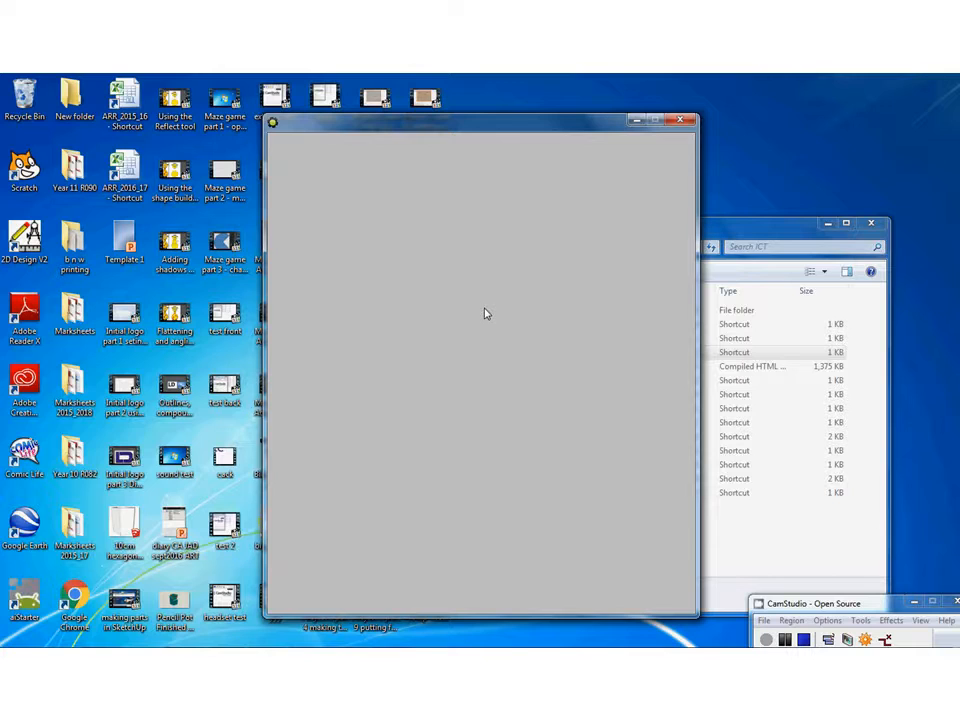
mouse_move(683, 120)
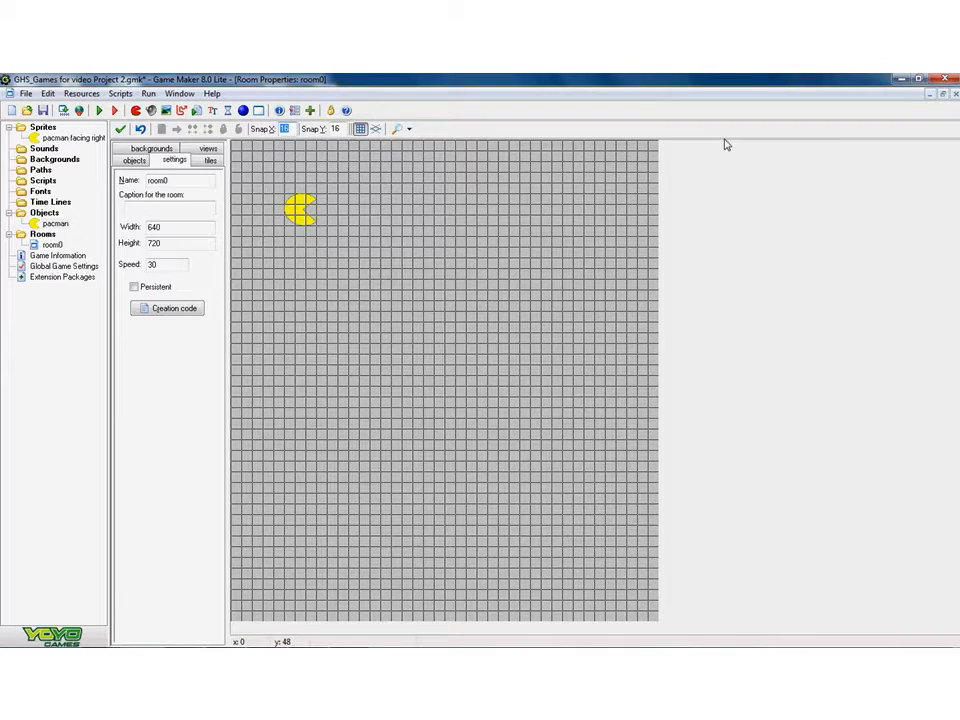
mouse_move(749, 255)
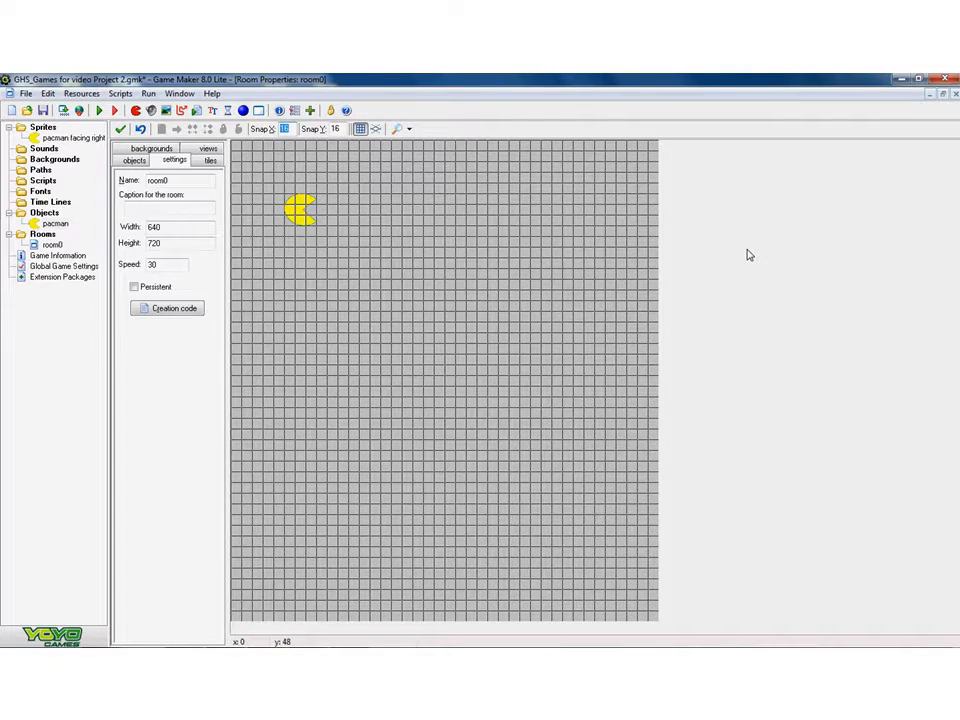
mouse_move(515, 271)
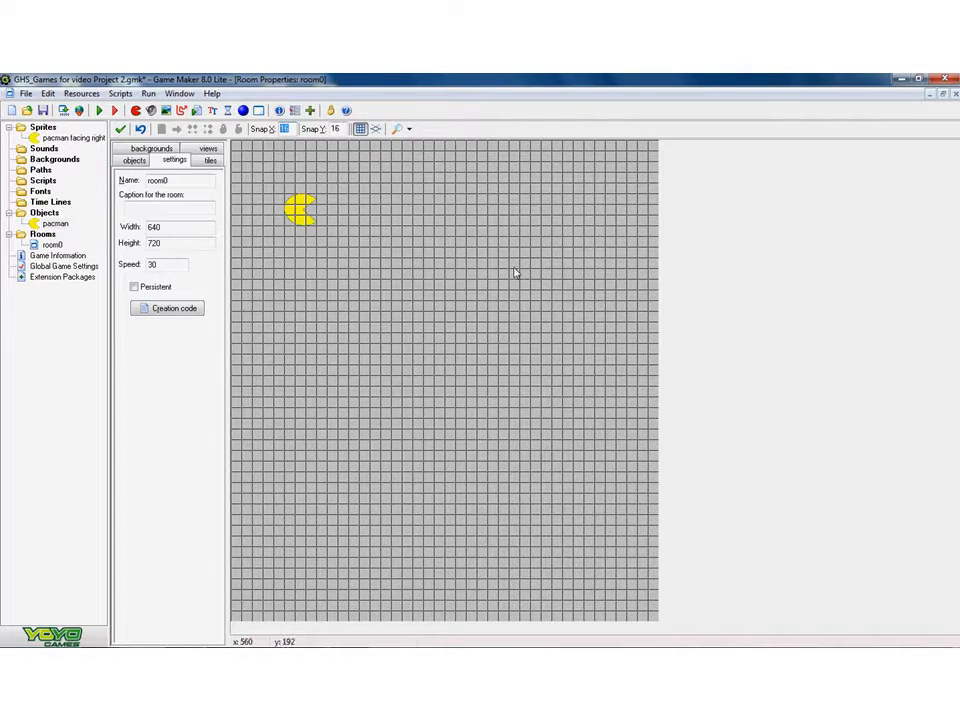
mouse_move(463, 298)
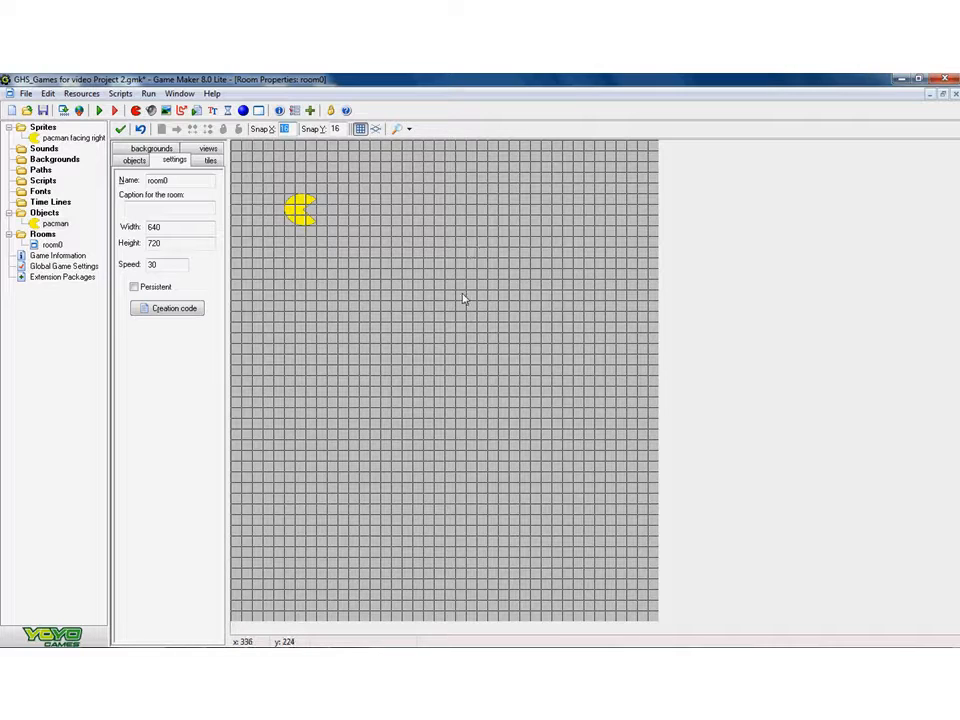
mouse_move(110, 278)
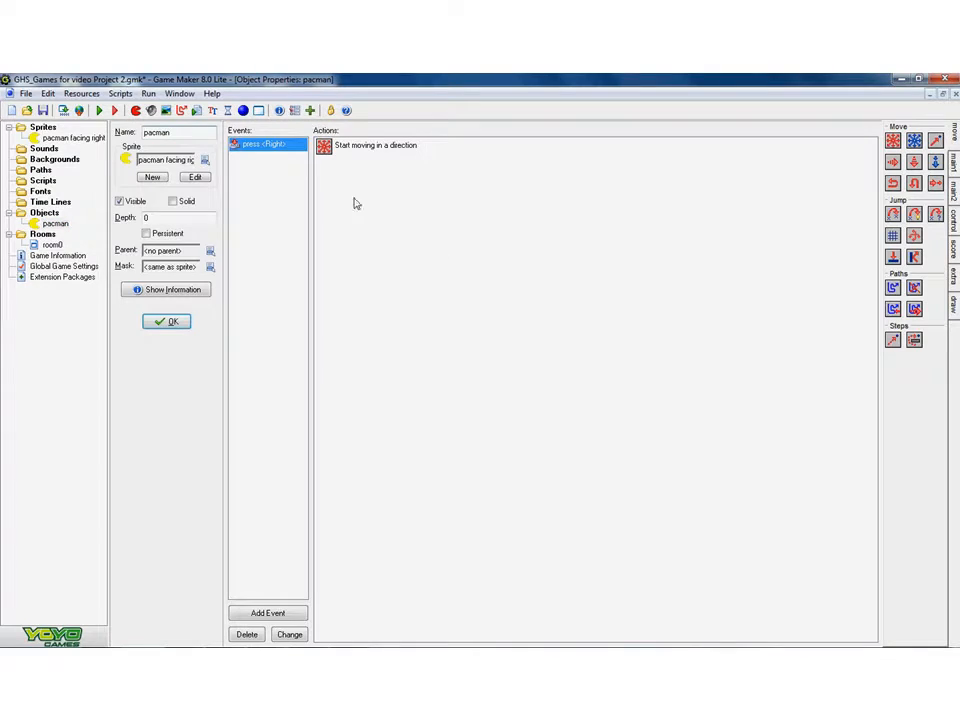
mouse_move(388, 148)
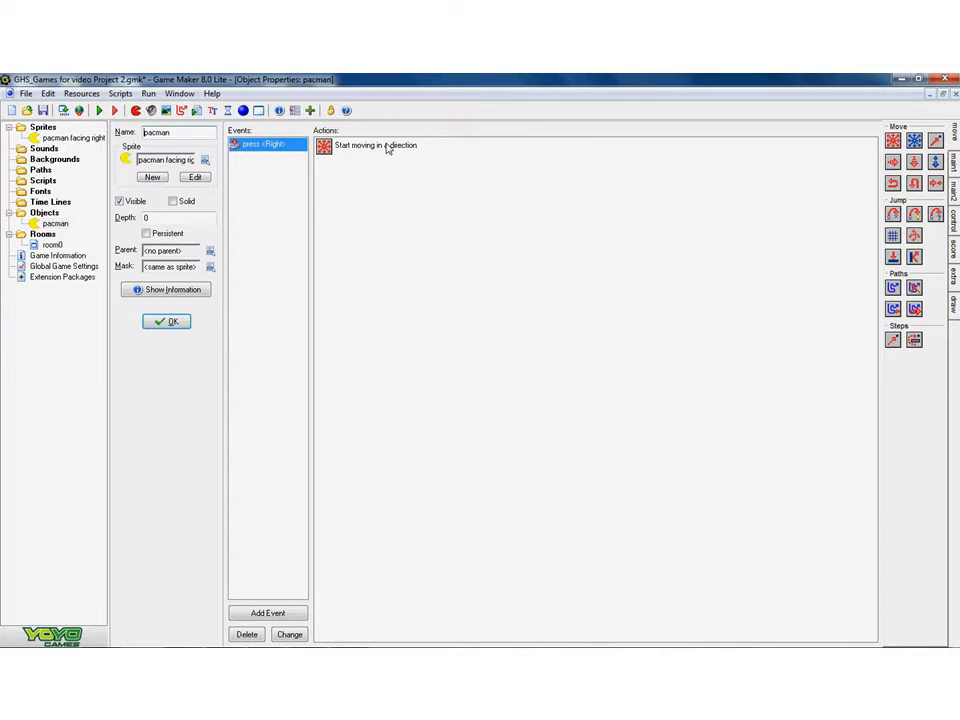
- Review the movement action and add a Key Release event for Right
double_click(375, 145)
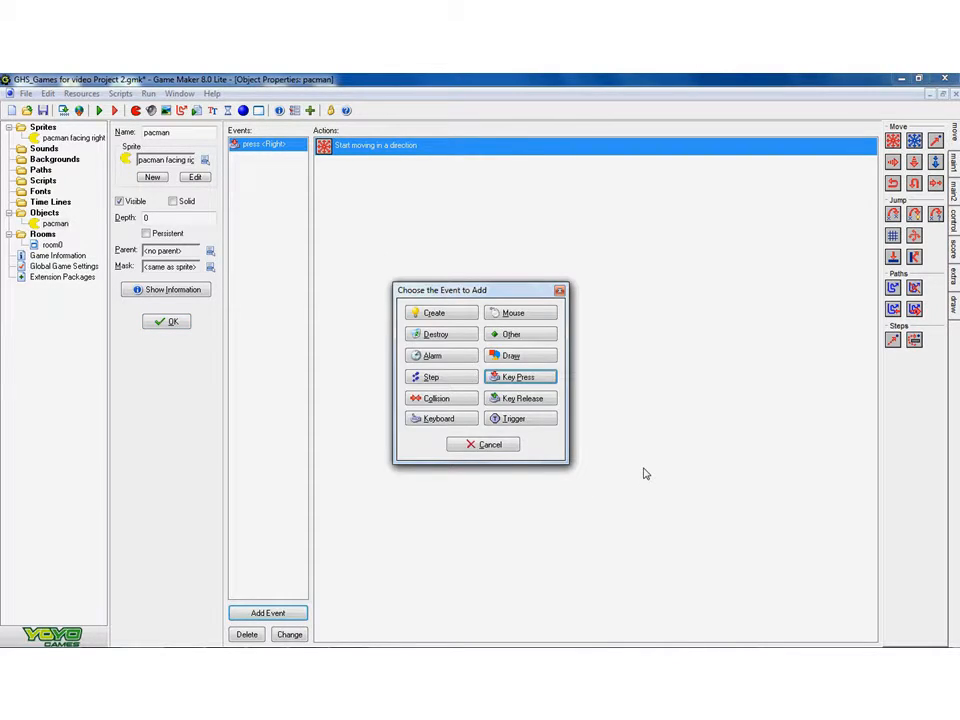
mouse_move(640, 414)
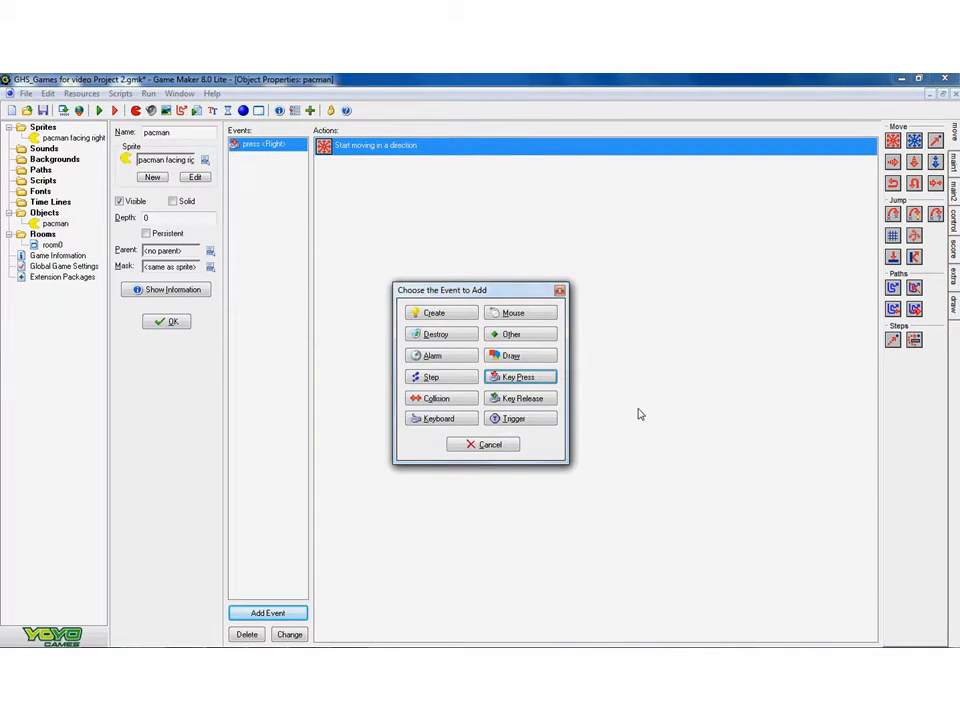
click(518, 377)
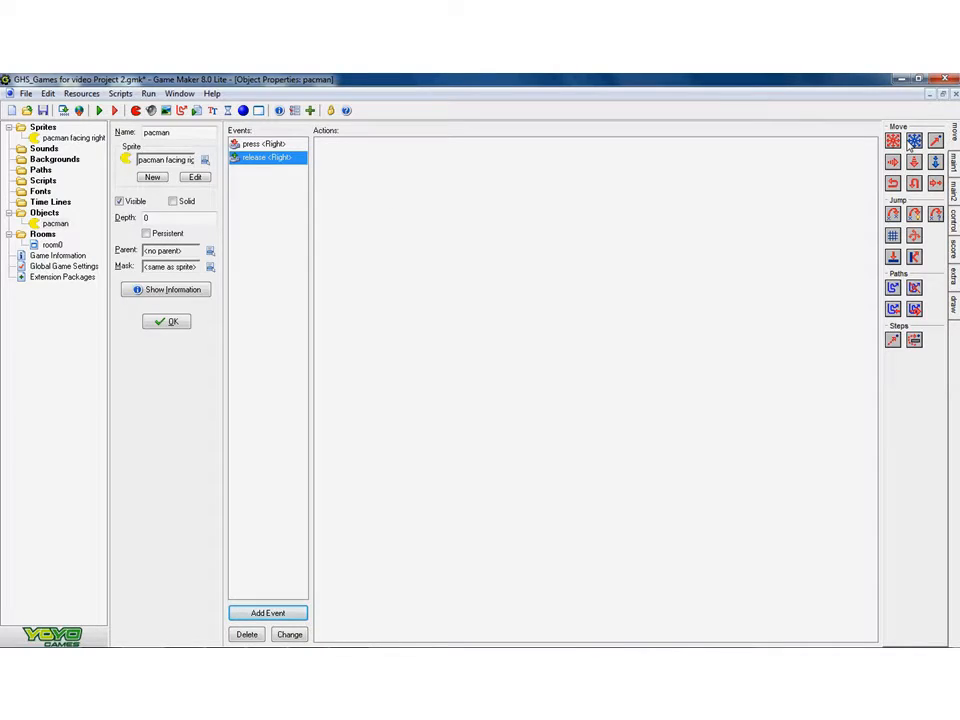
- Add a no-direction Move Fixed action at speed 0 to release-Right and close pacman
click(892, 140)
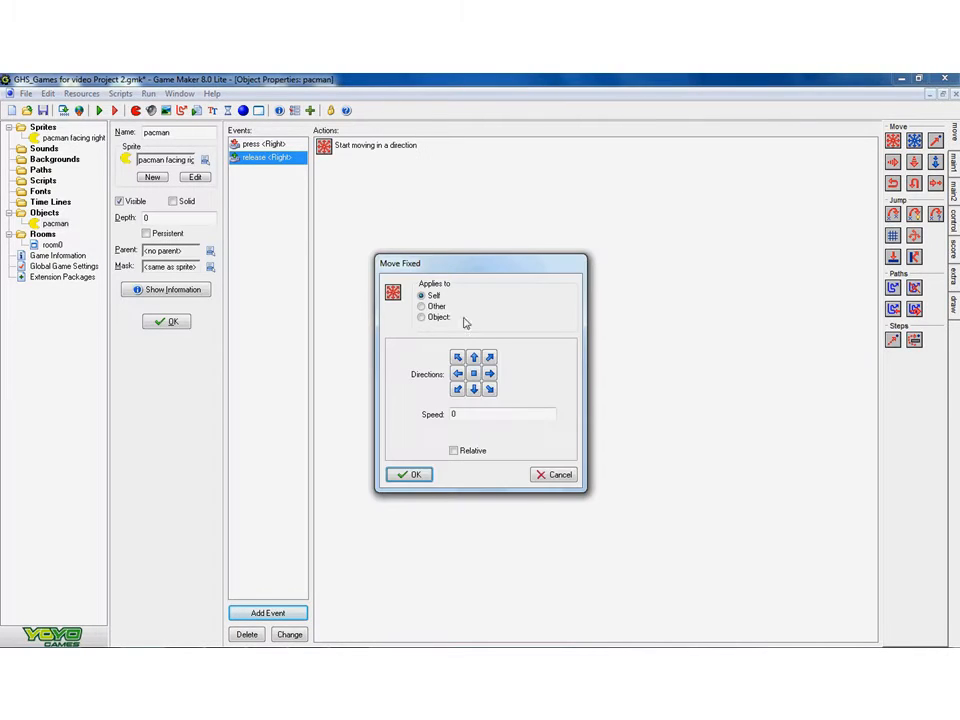
click(473, 373)
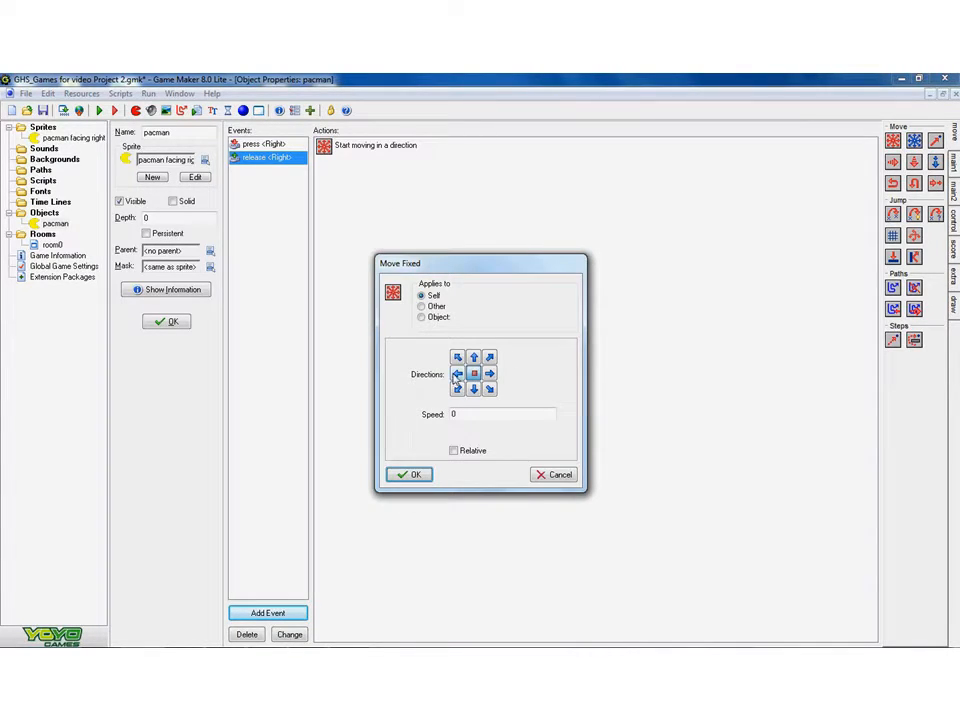
click(500, 414)
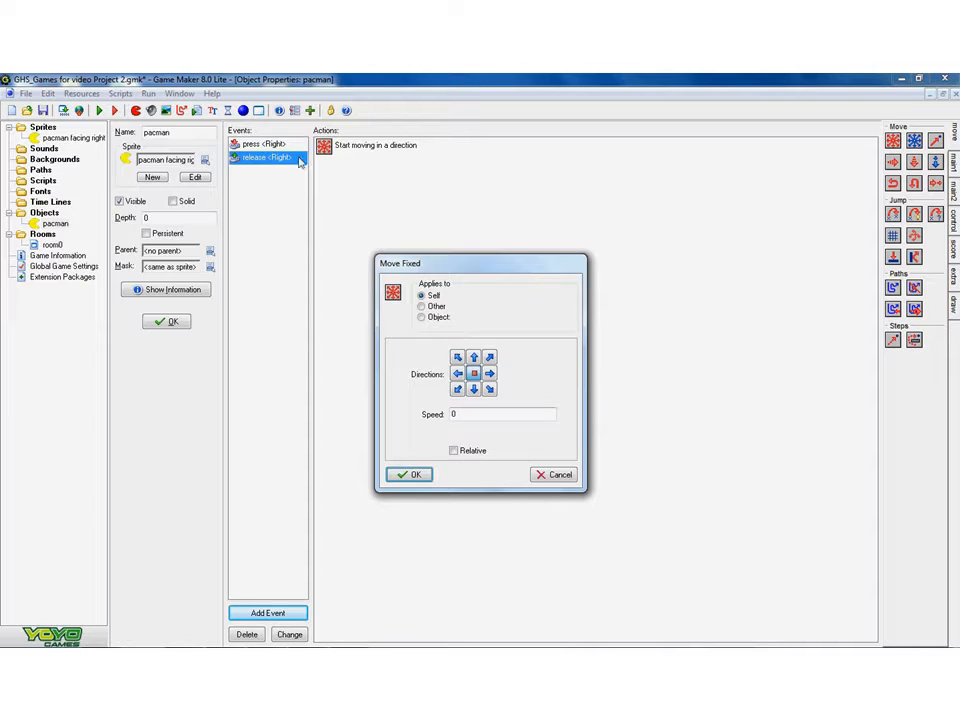
mouse_move(489, 323)
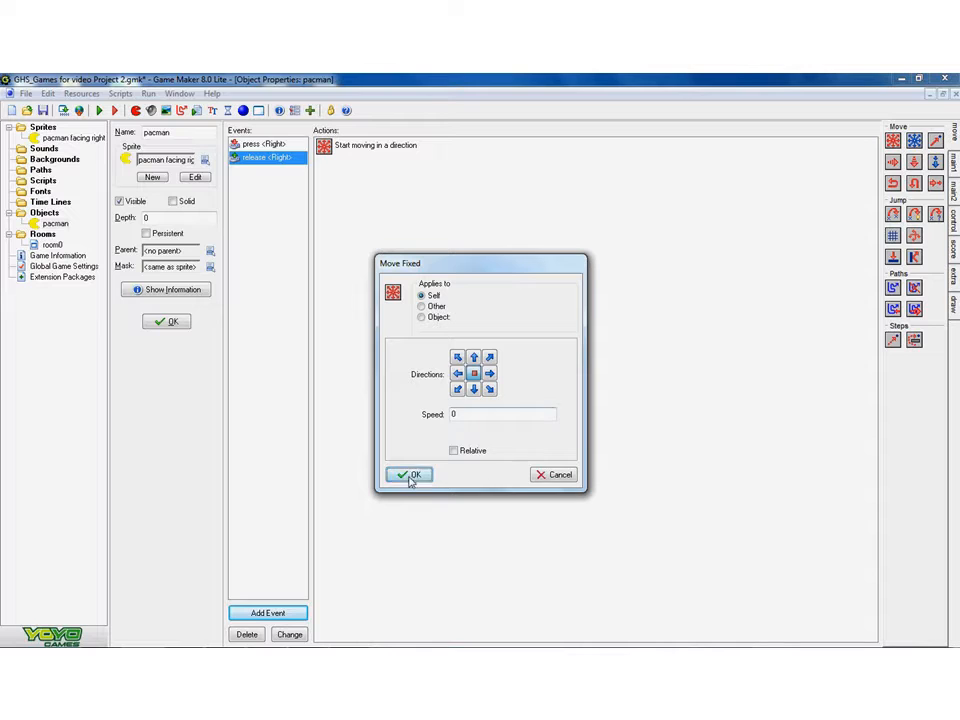
click(411, 474)
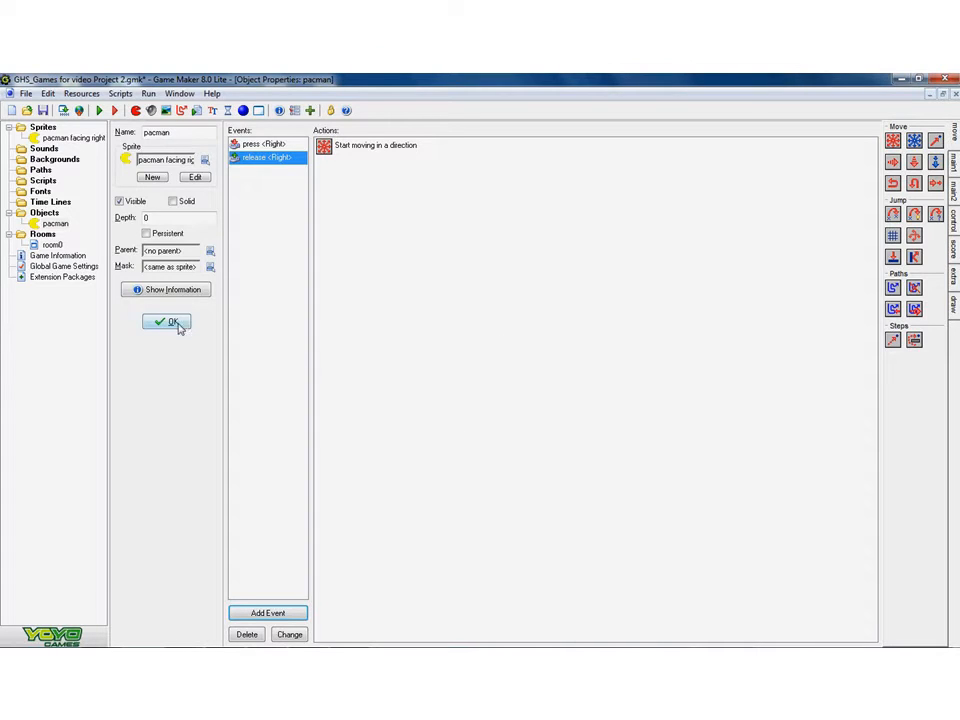
click(167, 321)
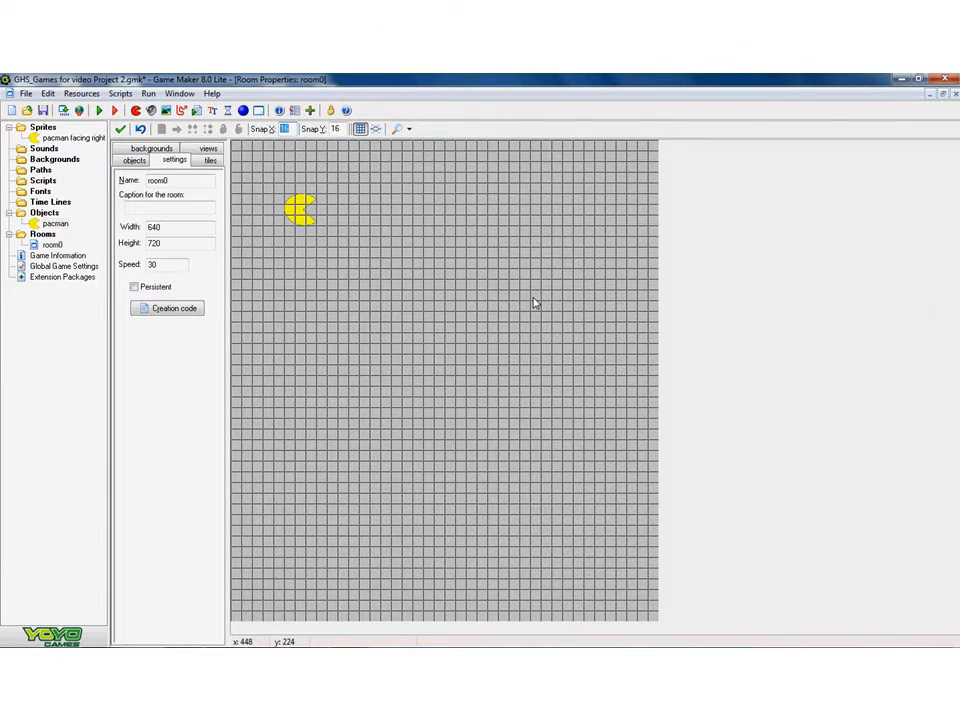